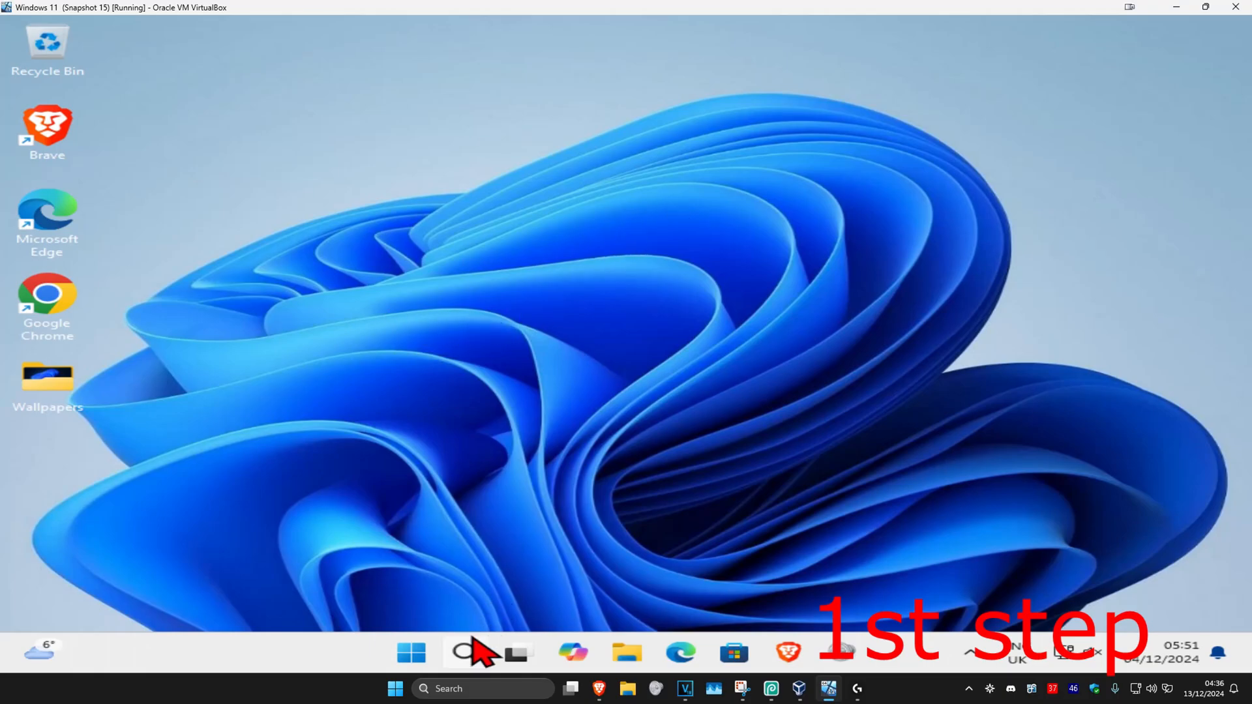
Search for 'servi' and open the Services console.
type("servi")
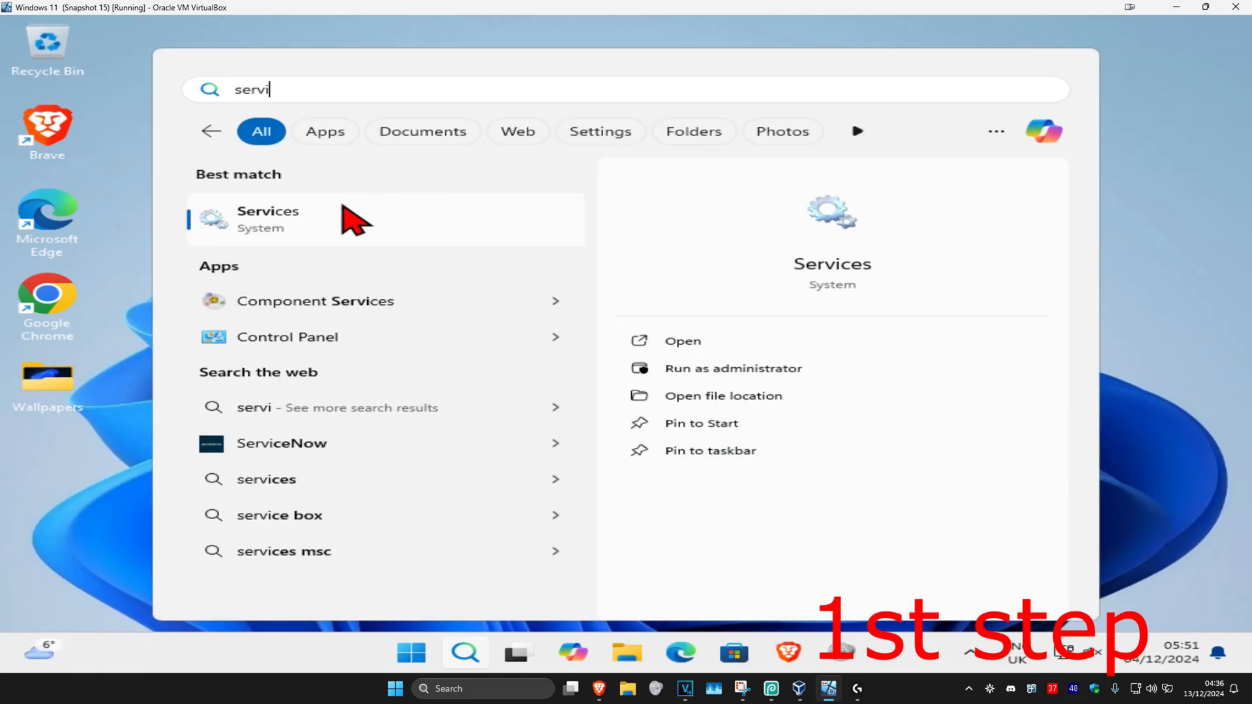
left_click(268, 219)
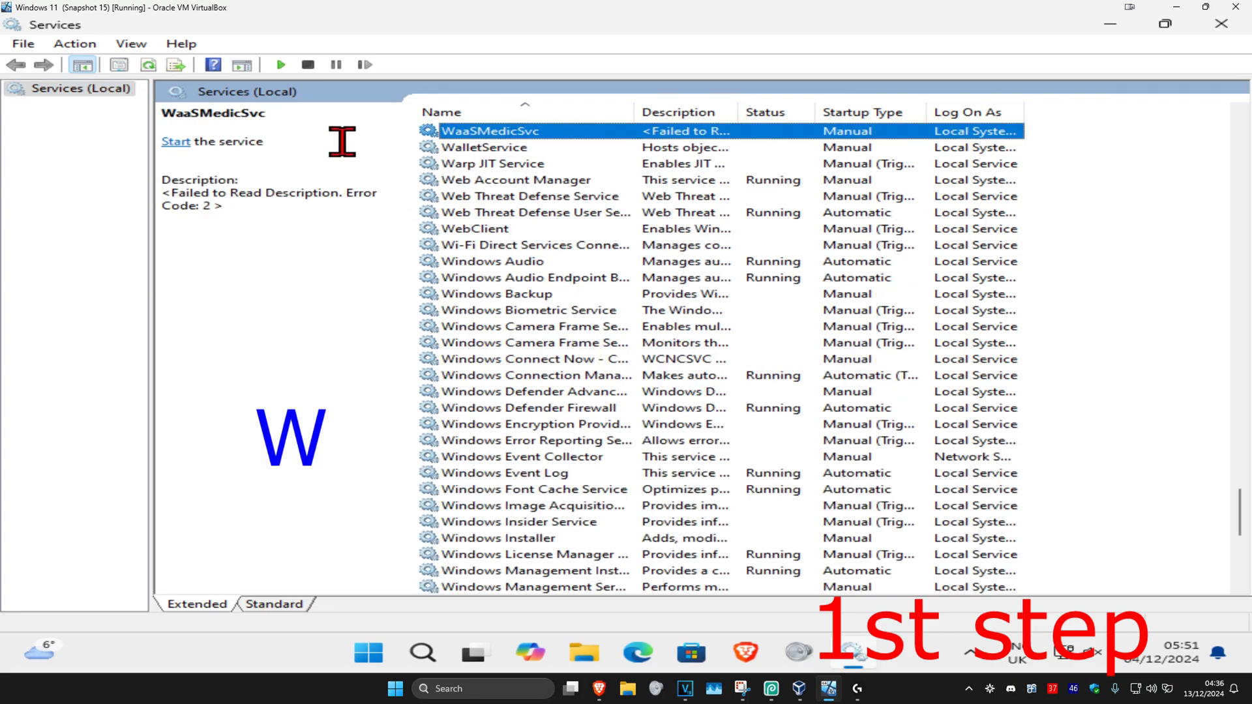
Confirm Windows Audio is Automatic and Running, then open Device Manager from search.
left_click(491, 261)
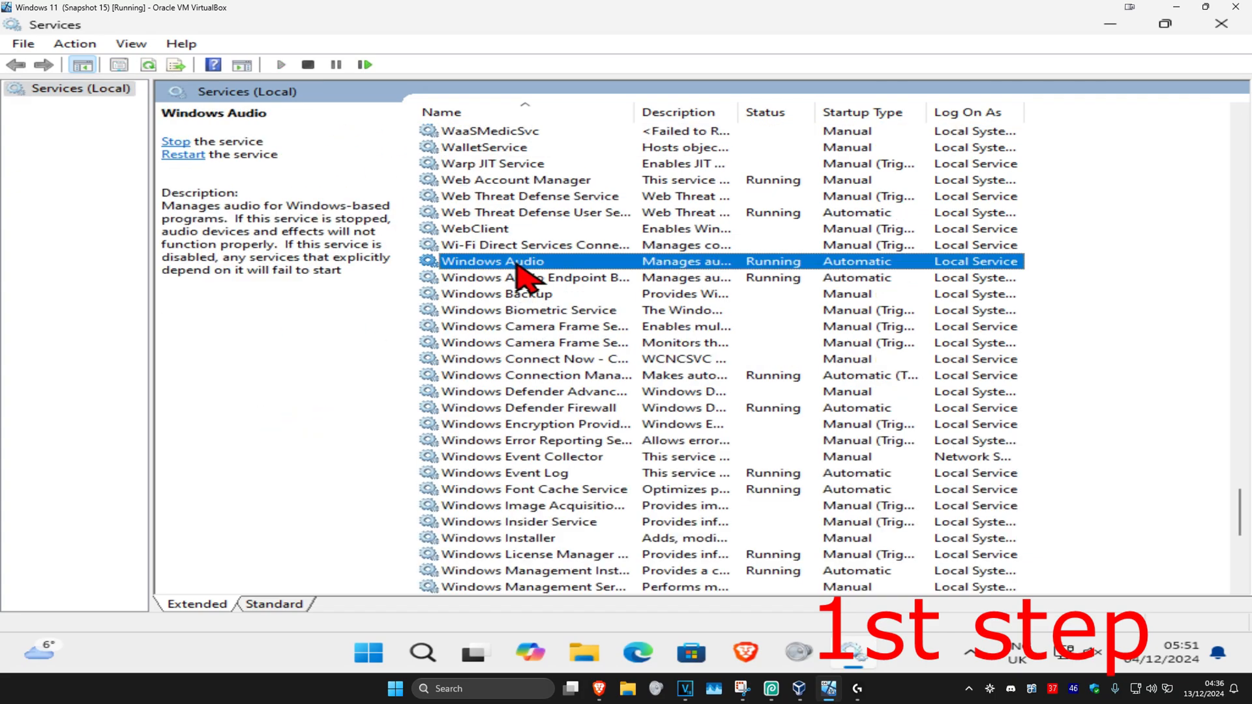
double_click(486, 261)
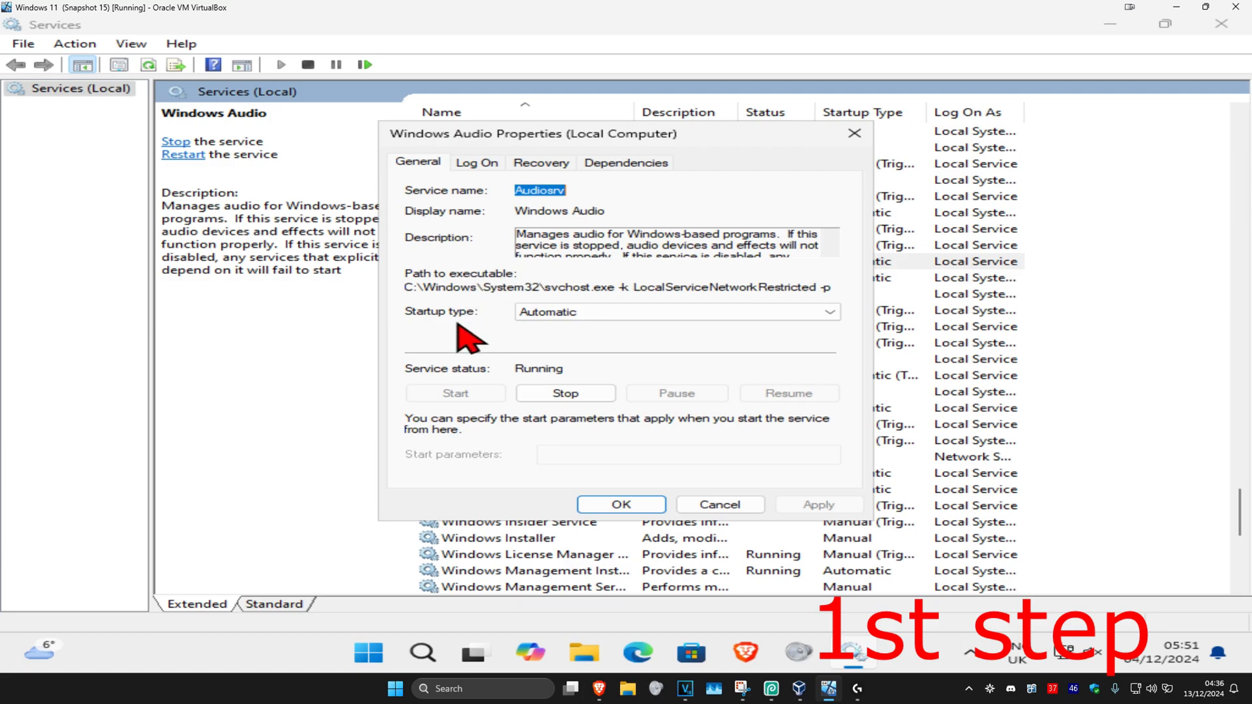
left_click(674, 312)
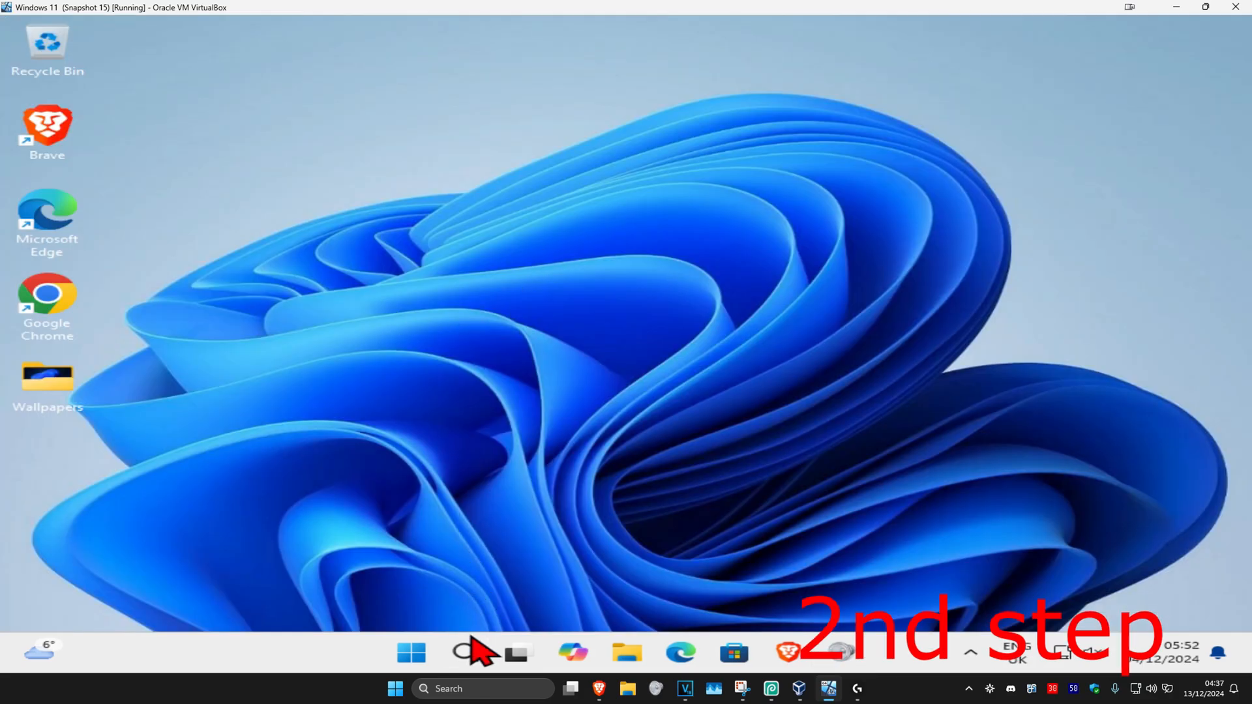
type("device Manager")
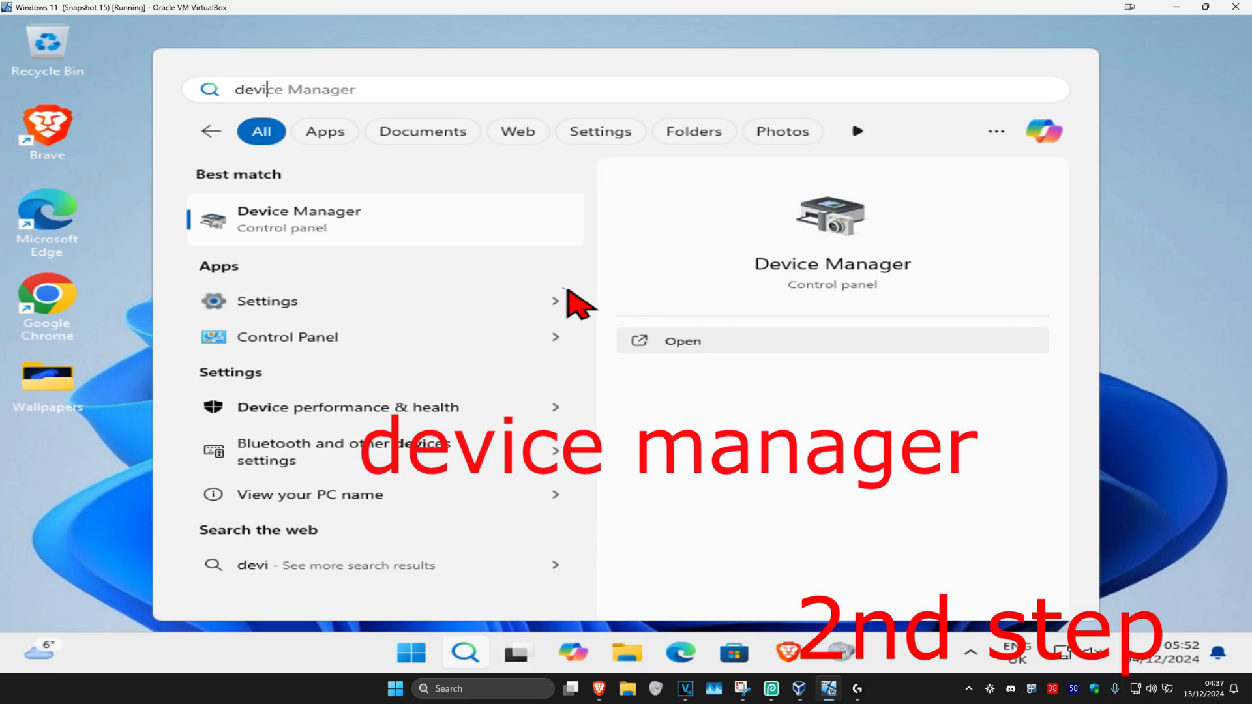
left_click(683, 341)
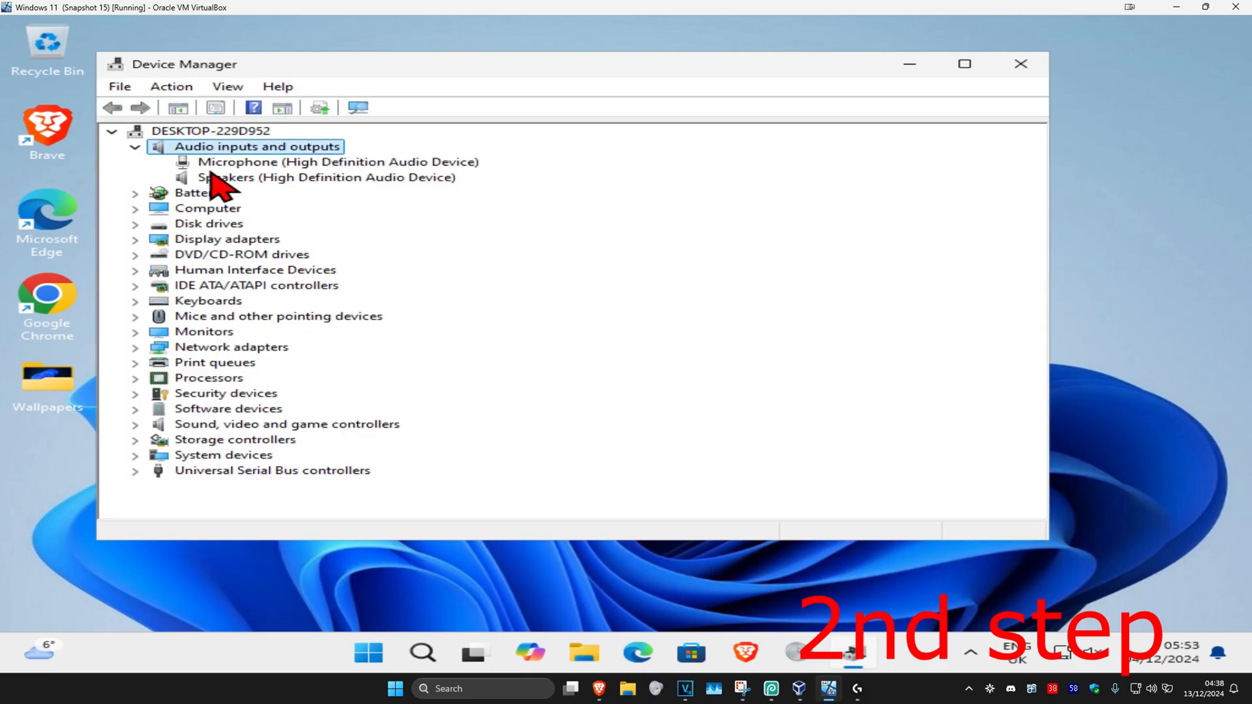
Update the Speakers driver by letting Windows search automatically.
left_click(297, 178)
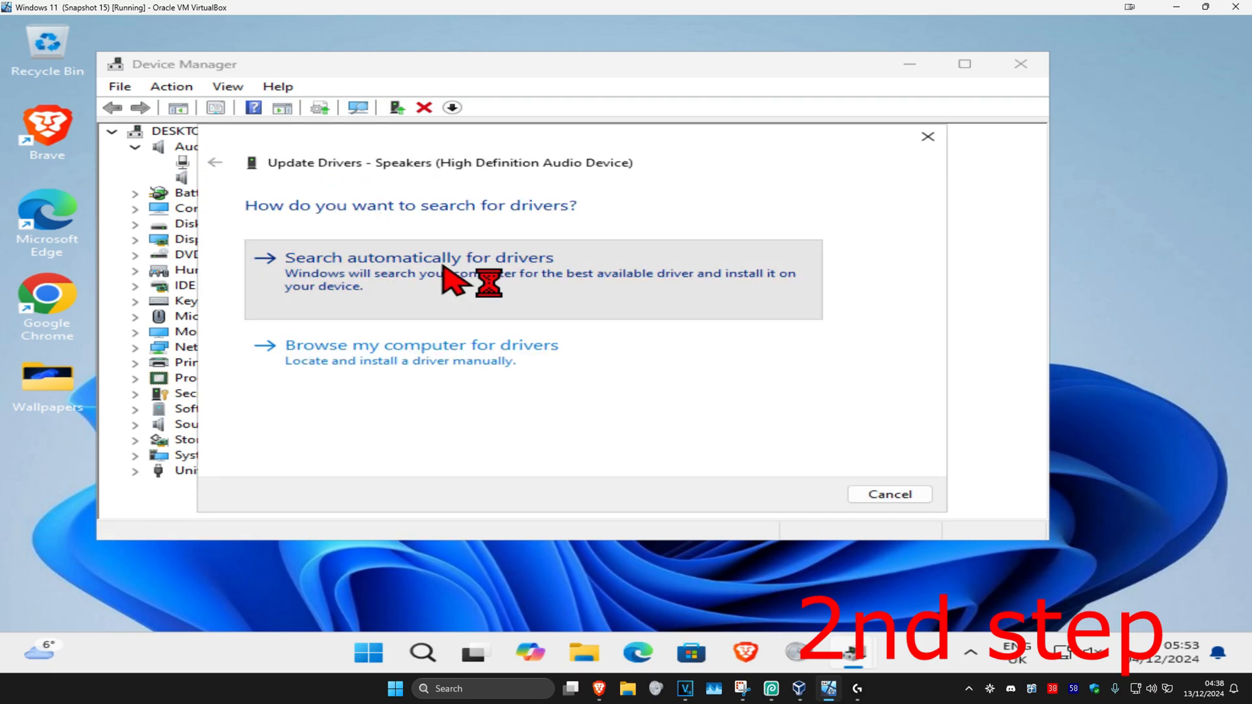
left_click(420, 257)
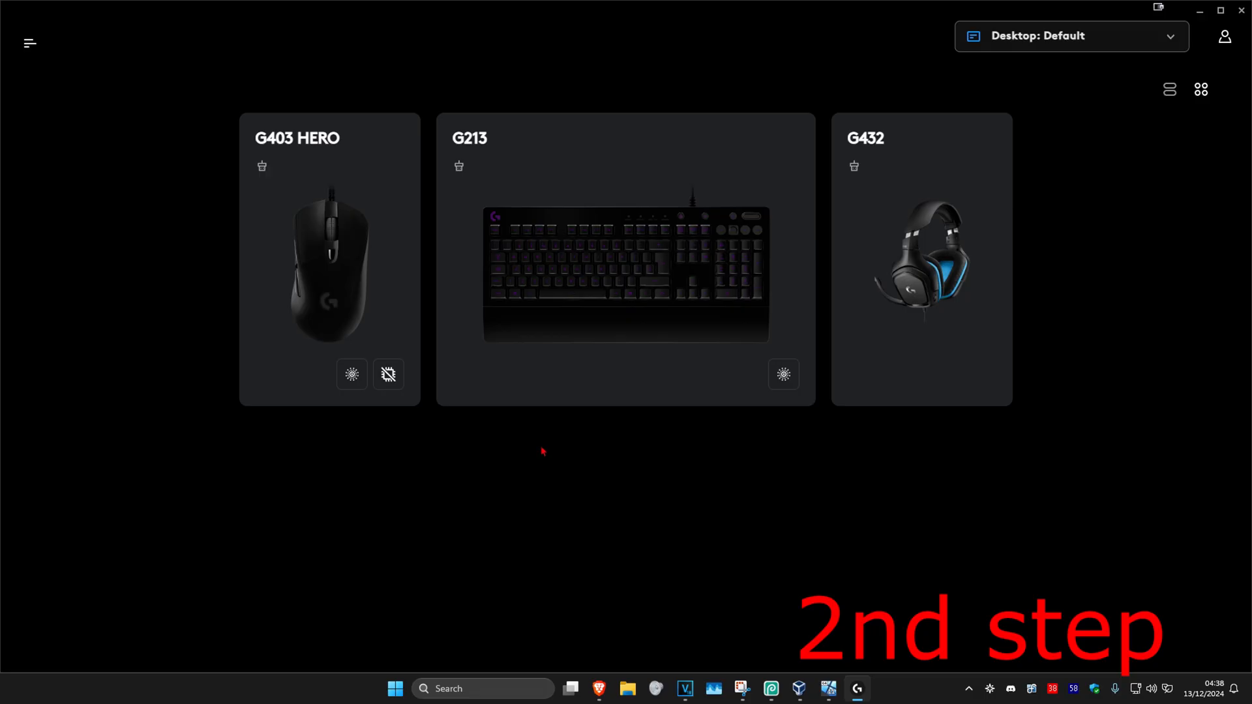
mouse_move(567, 561)
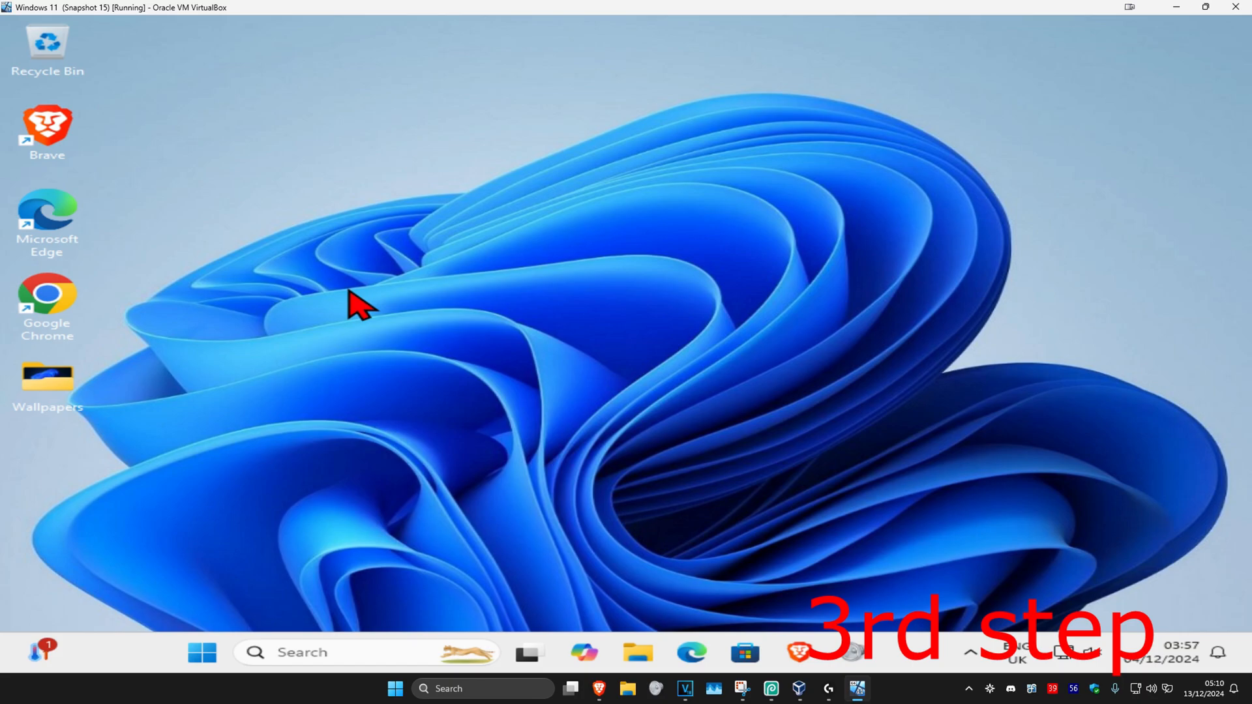
Search 'troubleshoot settings' and open Troubleshoot settings.
left_click(334, 653)
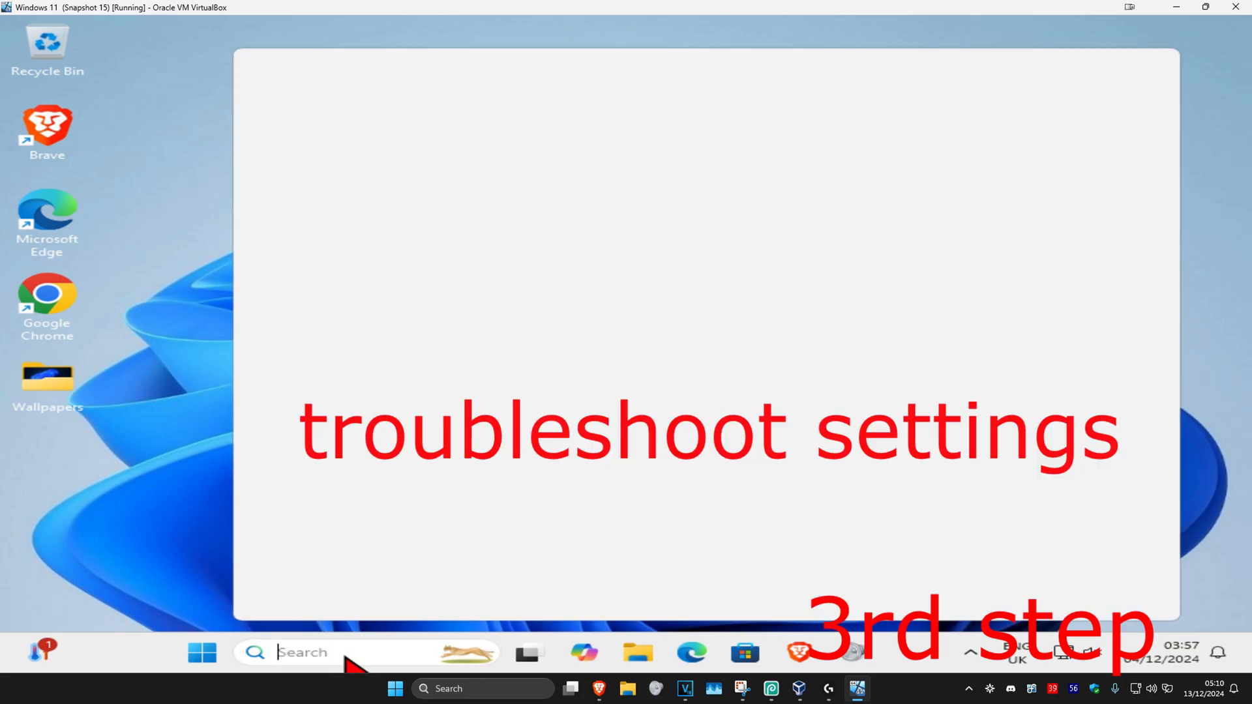
type("troubleshoot settings")
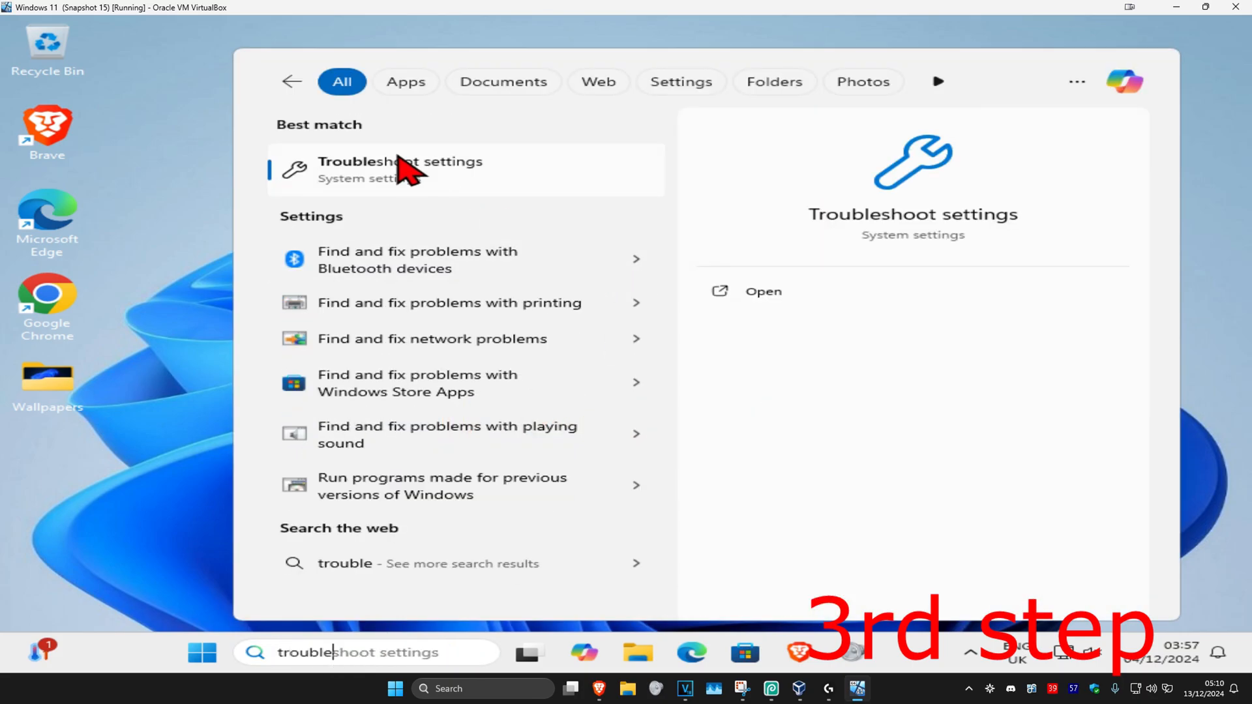
left_click(386, 169)
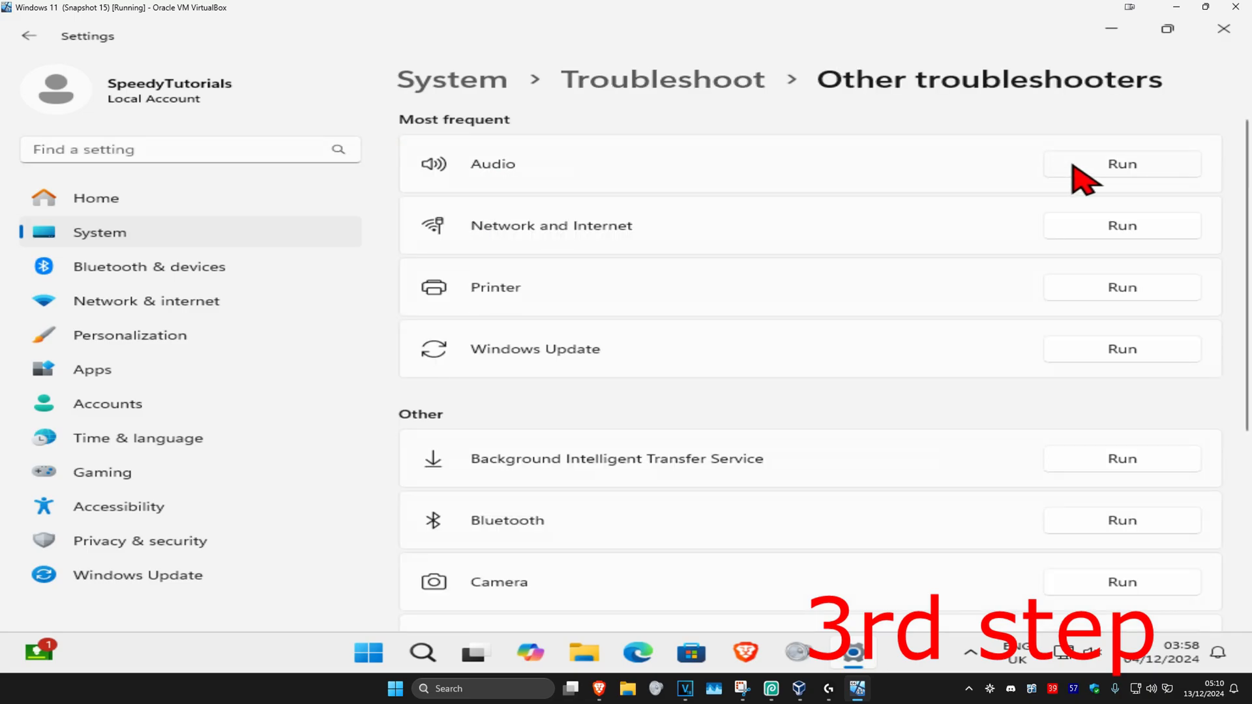
Run the Audio troubleshooter with diagnostics consent, then bring up the Start menu.
left_click(1123, 164)
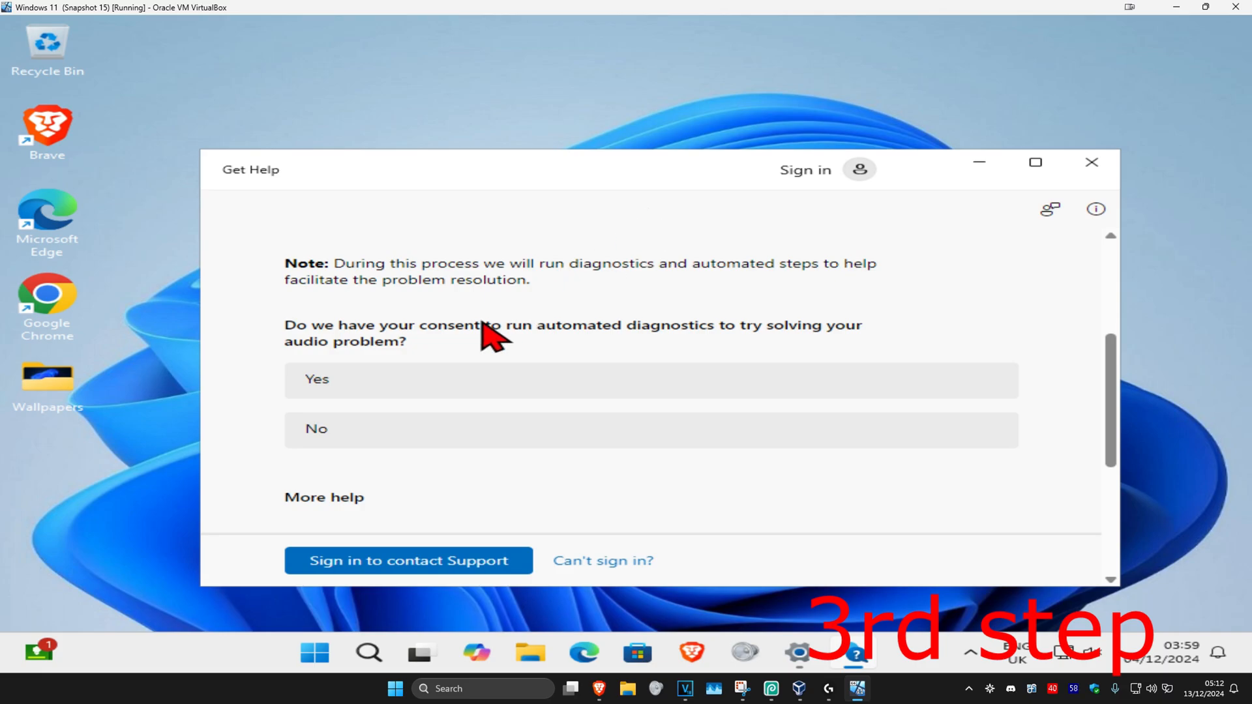
left_click(650, 385)
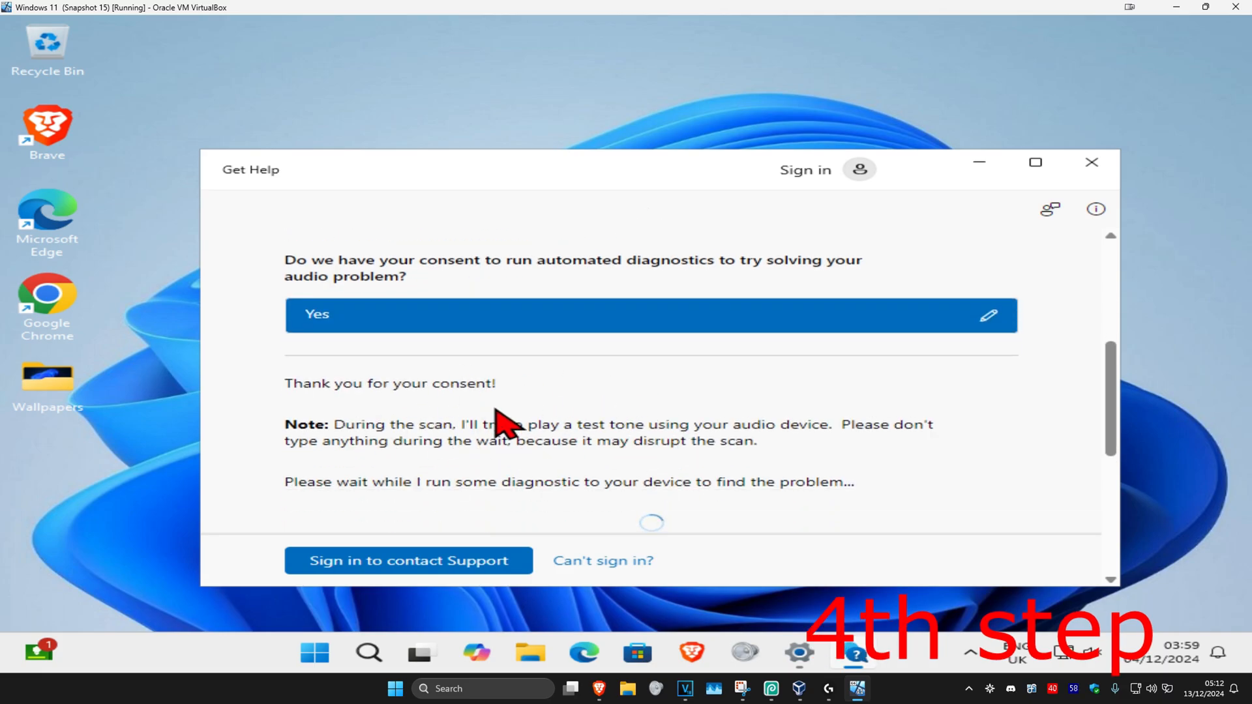
left_click(315, 653)
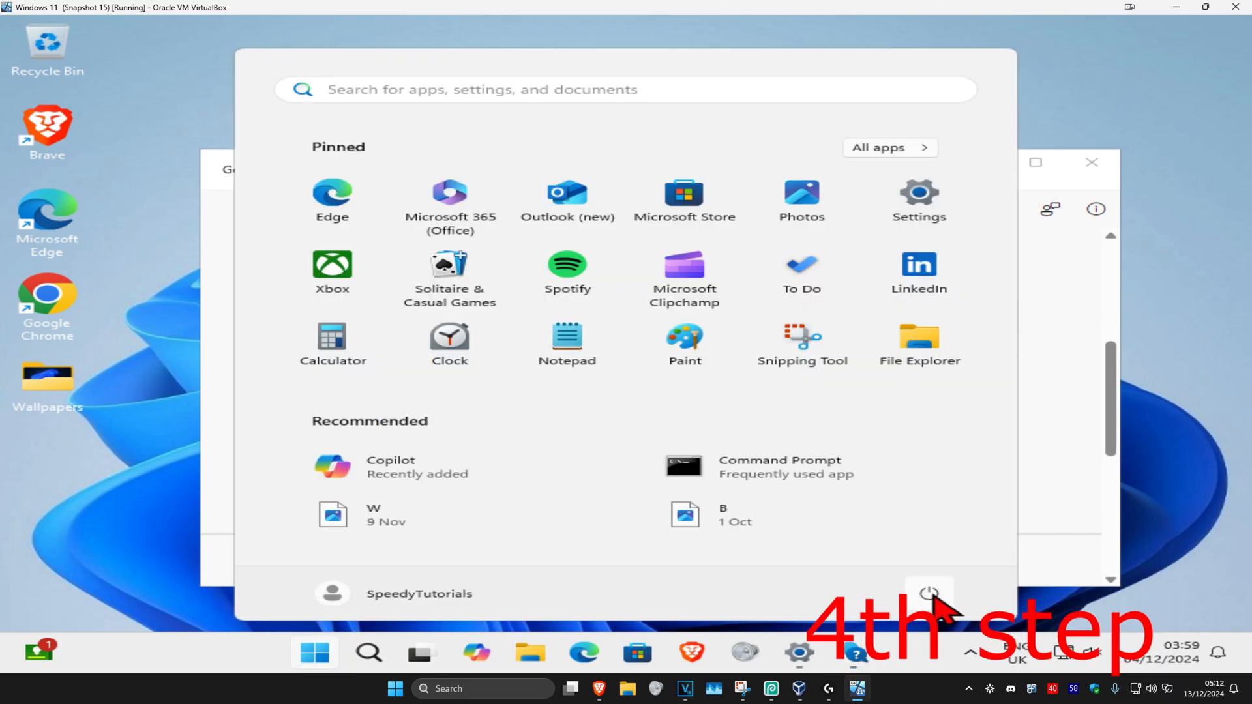